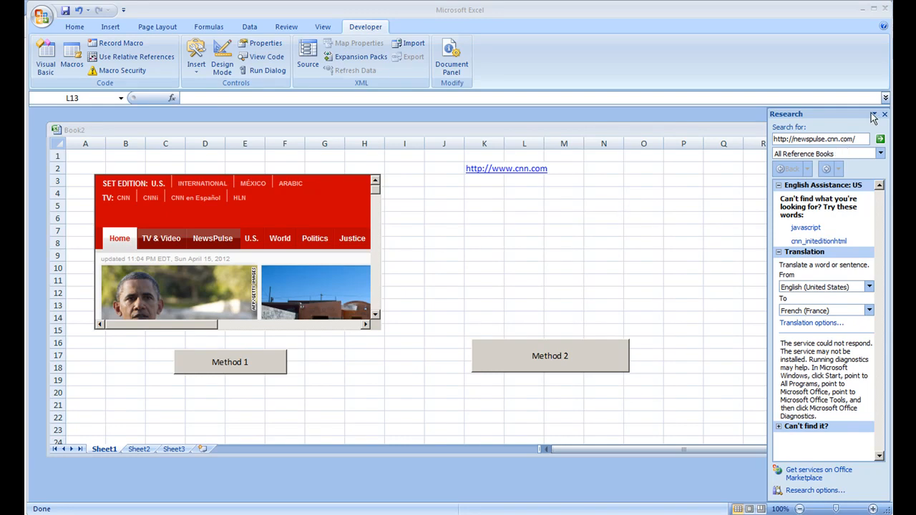
- Close the Research pane and check the cnn.com address stored in cell K2
left_click(884, 115)
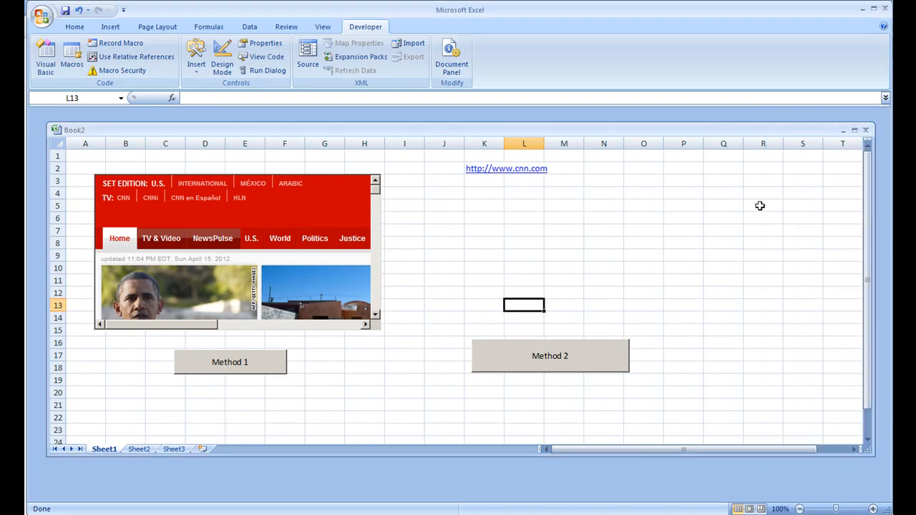
mouse_move(557, 274)
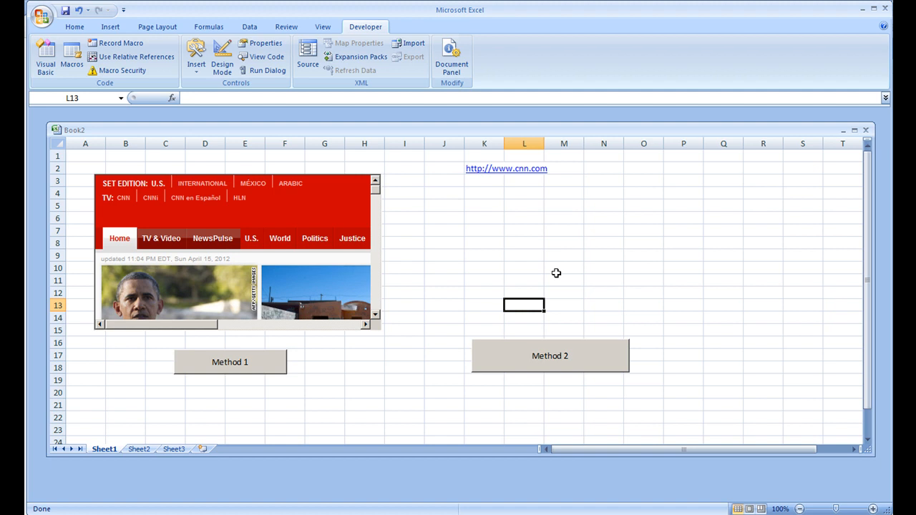
mouse_move(553, 272)
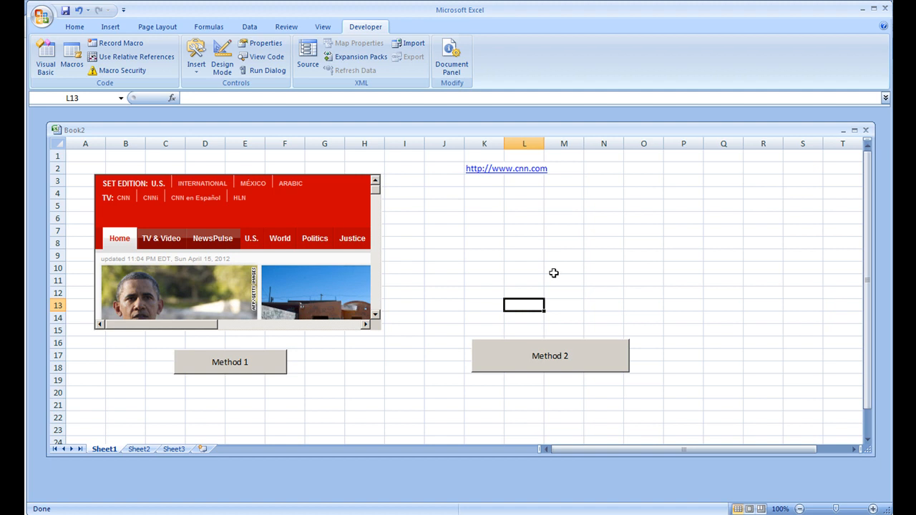
mouse_move(555, 272)
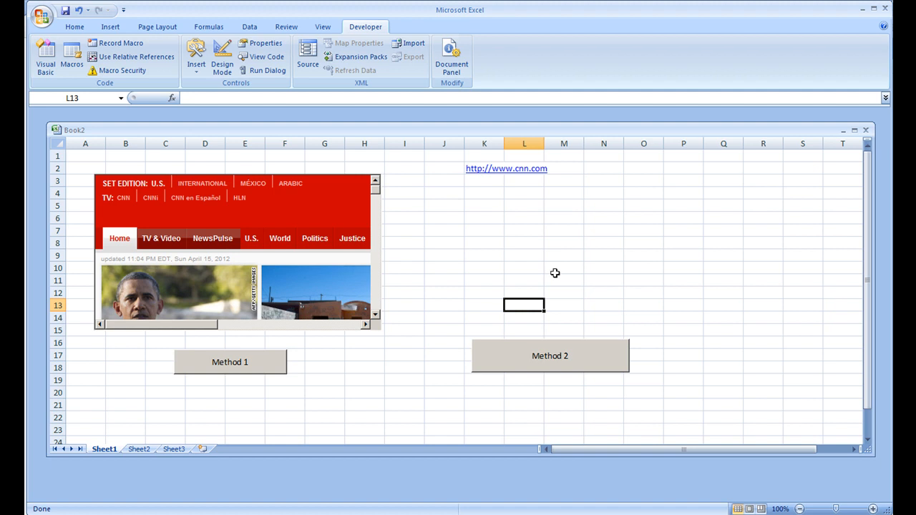
mouse_move(501, 319)
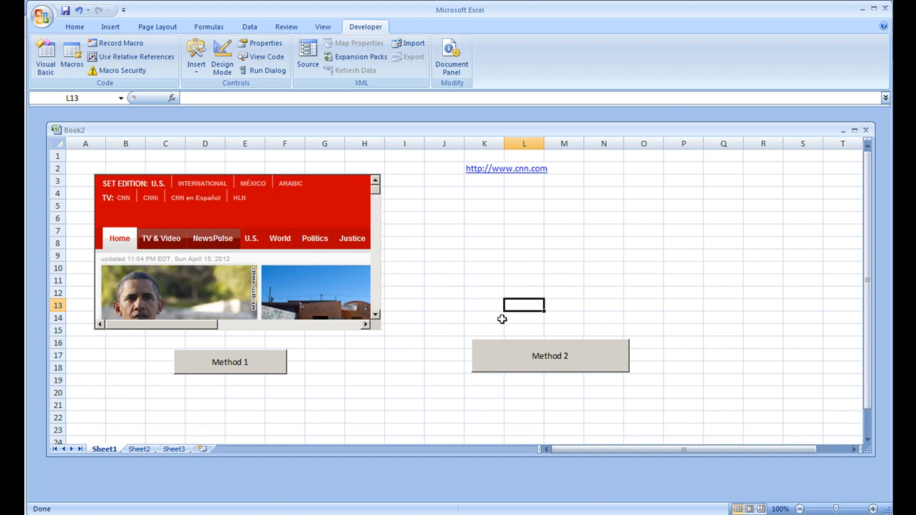
mouse_move(487, 318)
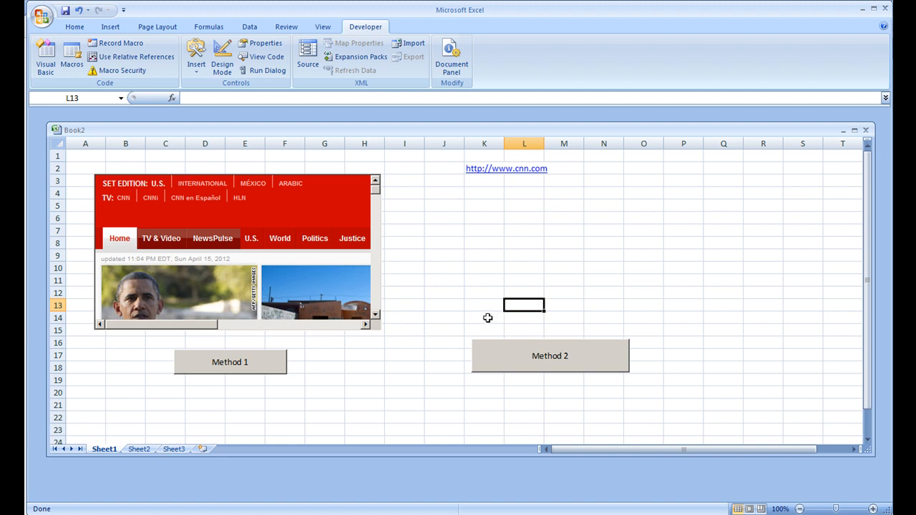
mouse_move(517, 317)
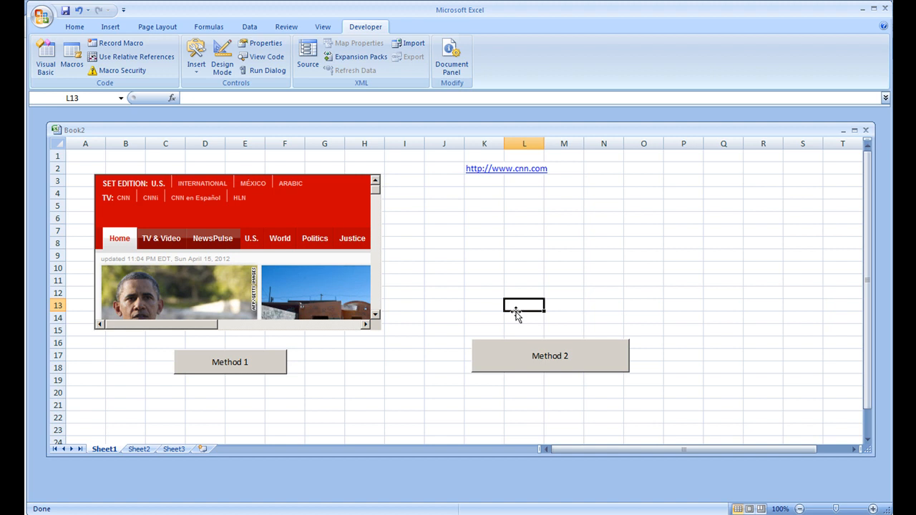
mouse_move(535, 286)
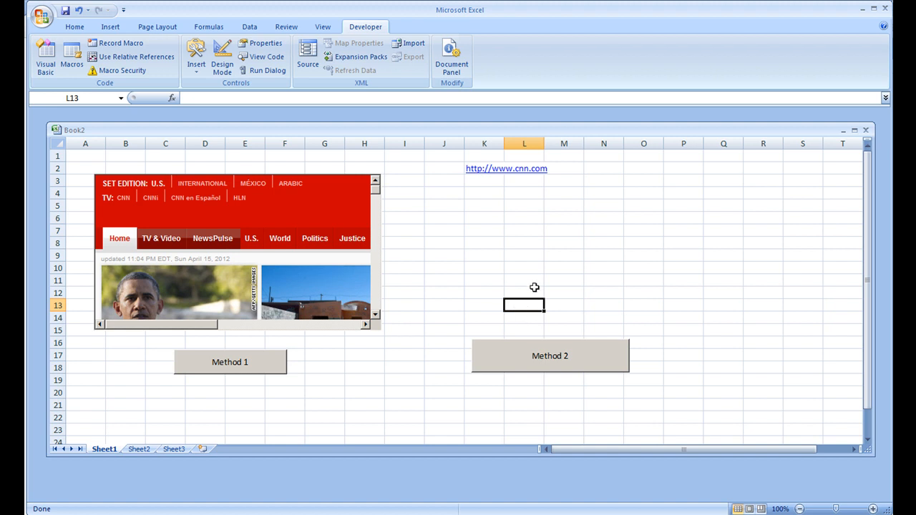
mouse_move(447, 175)
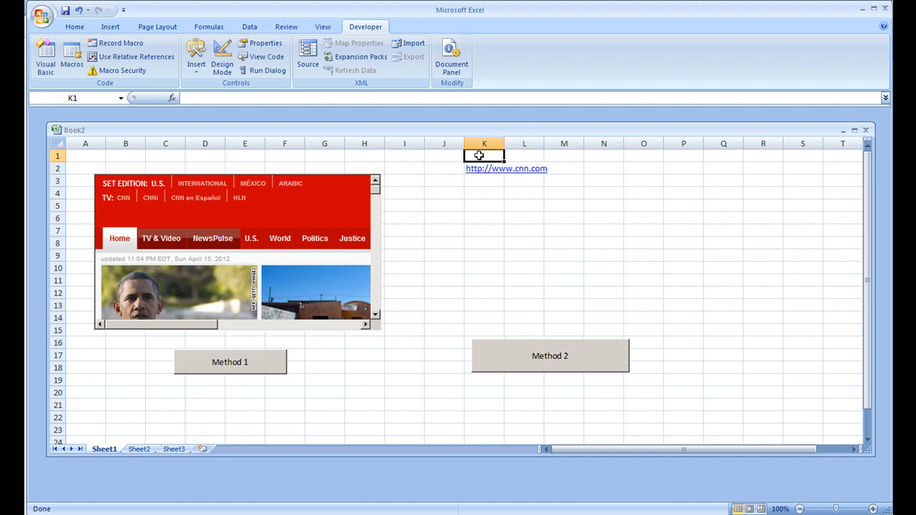
left_click(484, 168)
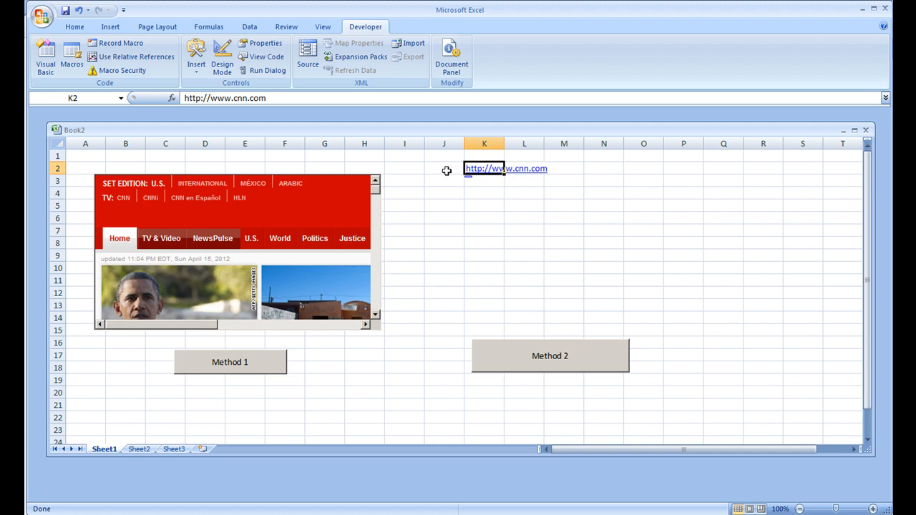
mouse_move(279, 114)
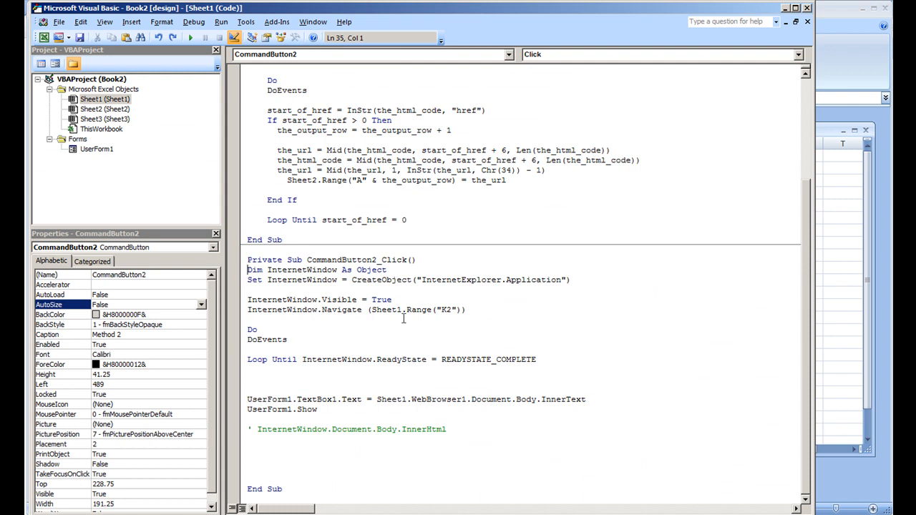
- Comment out the UserForm lines and store the loaded page text in the_html_code
double_click(401, 309)
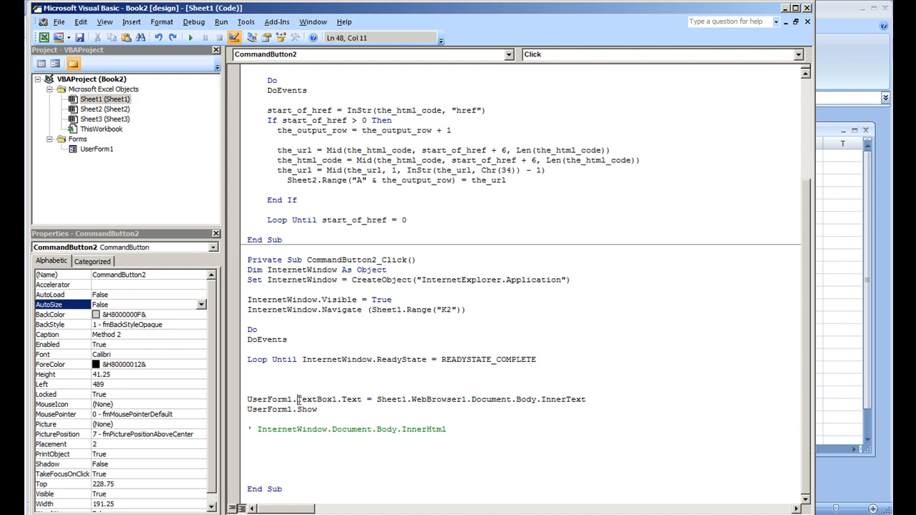
double_click(326, 399)
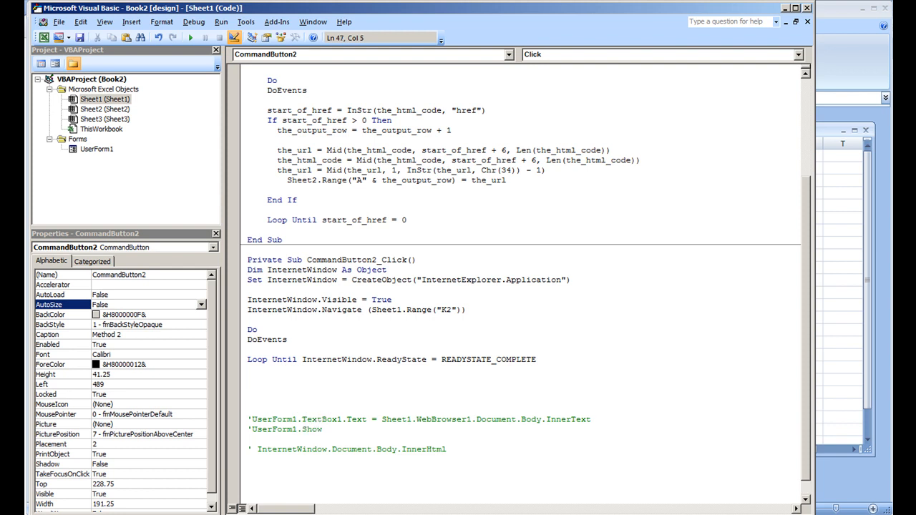
type("the_html_code = Sheet1.WebBrowser1.Document.Body.InnerTex")
type("if instr(")
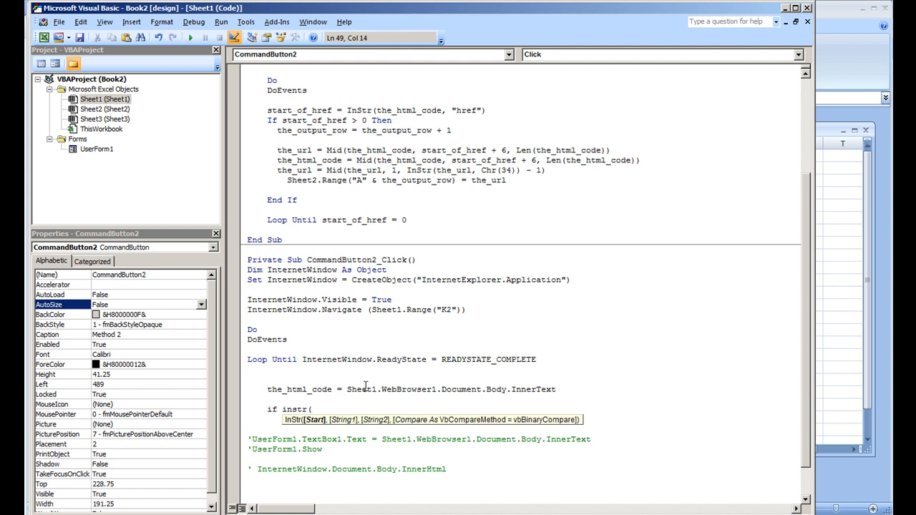
type("the_htm")
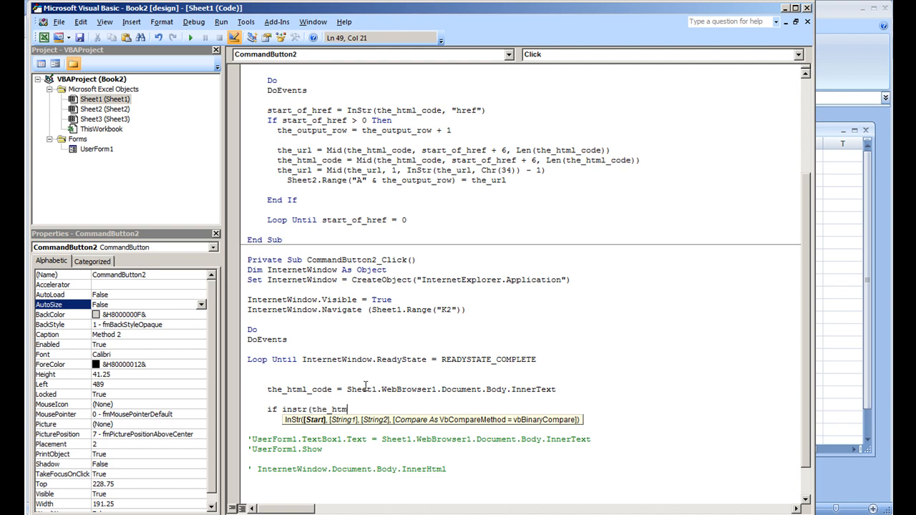
type("_code")
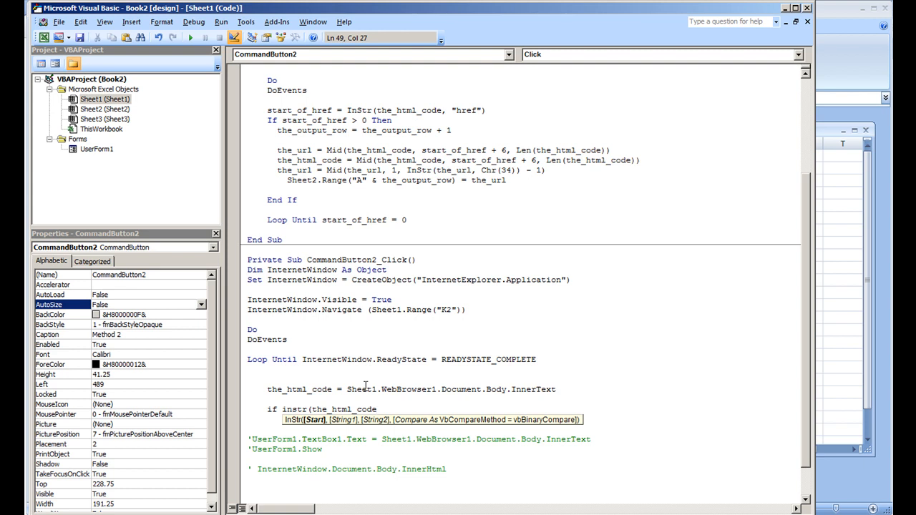
- Add an InStr check on LCase page text for "obama" > 0 with an 'obama was found' MsgBox, then return to the workbook
left_click(312, 409)
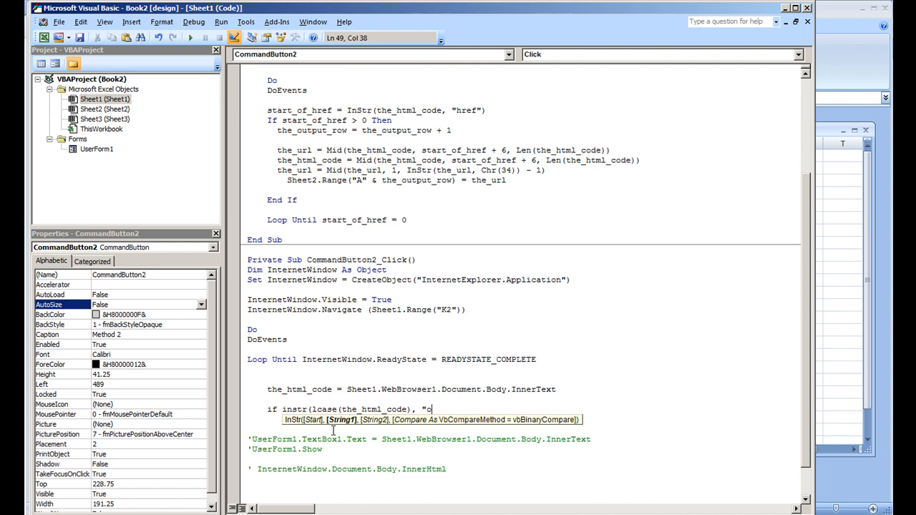
type("bama\"))")
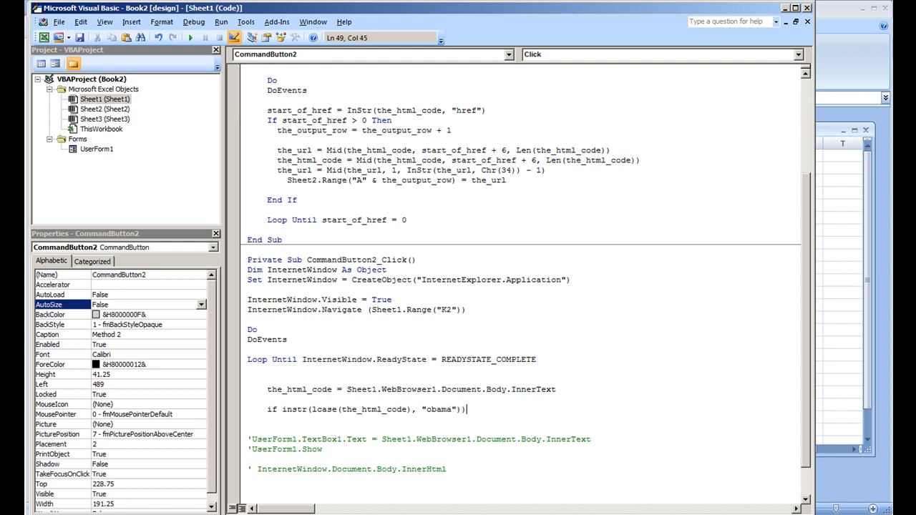
type("> 0 Then")
type("msgbox \"The string ")
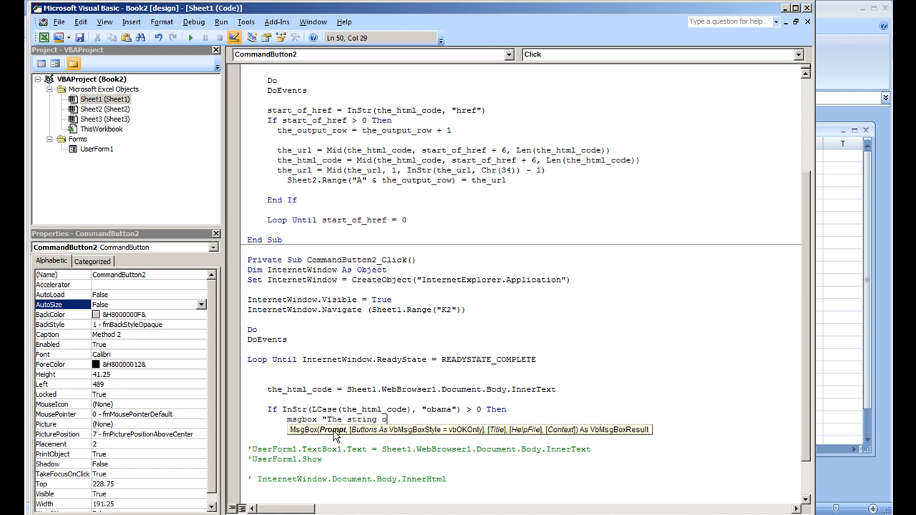
type("obama was found within the html code")
type("End If")
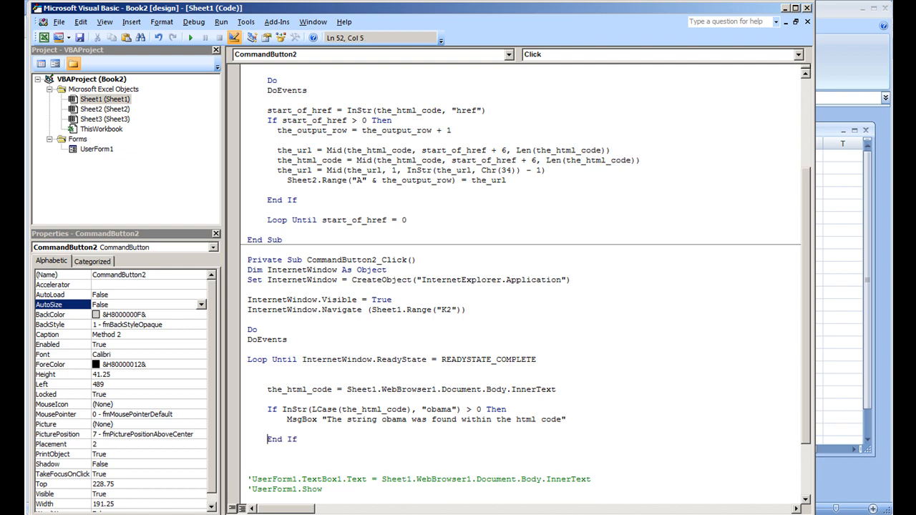
left_click(398, 369)
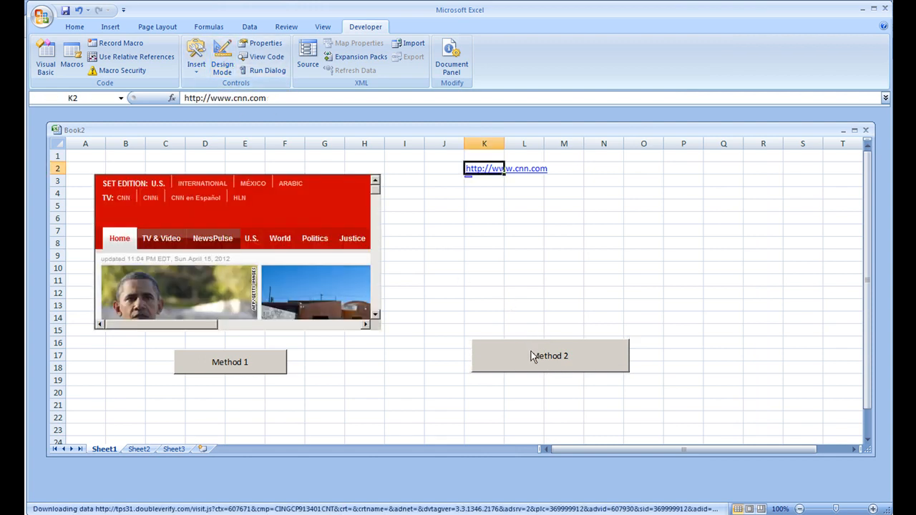
- Run Method 2 and dismiss the 'obama was found' message
left_click(550, 355)
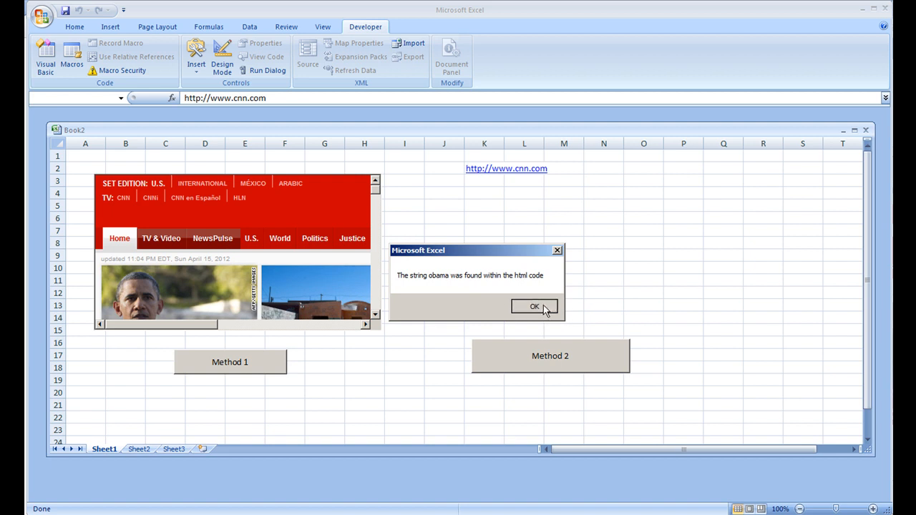
left_click(534, 306)
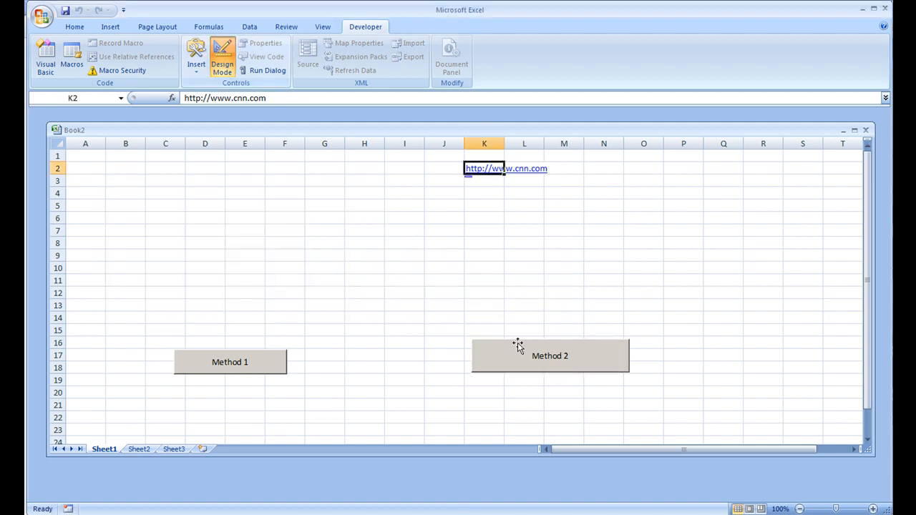
- Replace the search word obama in the InStr line and add an Else branch with a not-found MsgBox
double_click(549, 355)
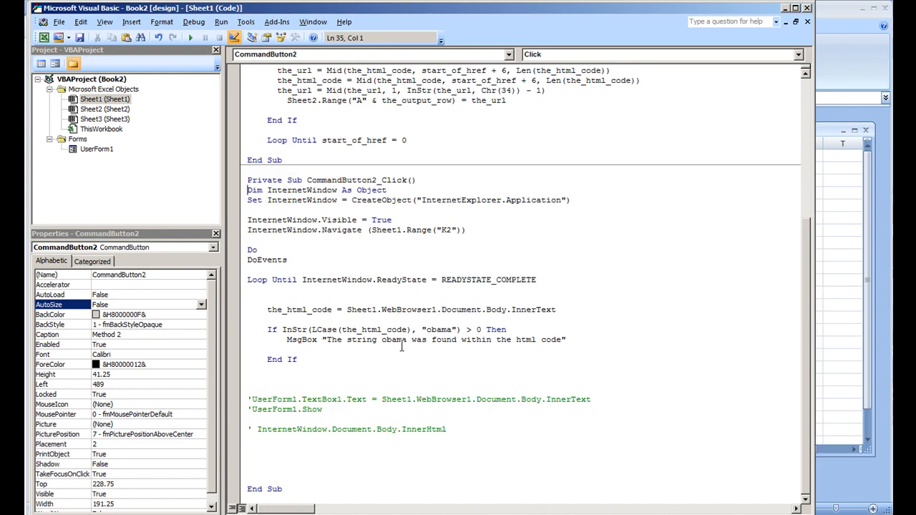
double_click(438, 329)
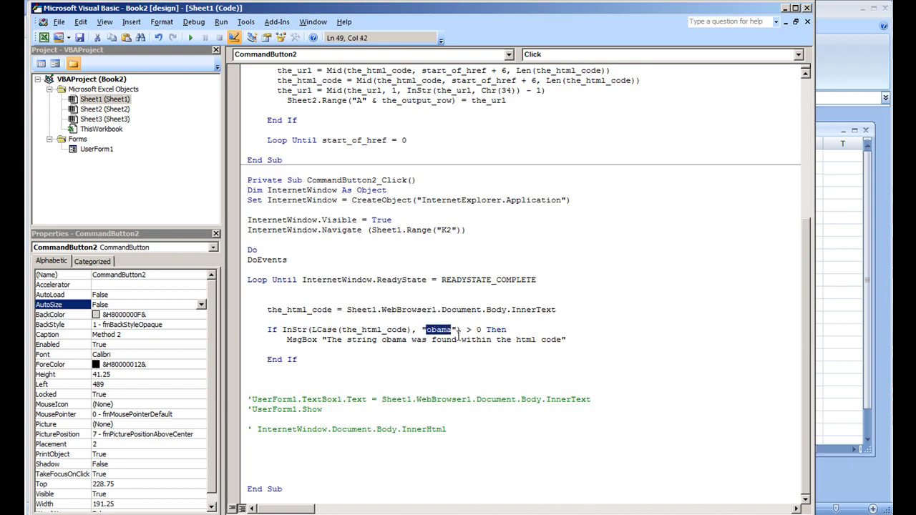
type("w")
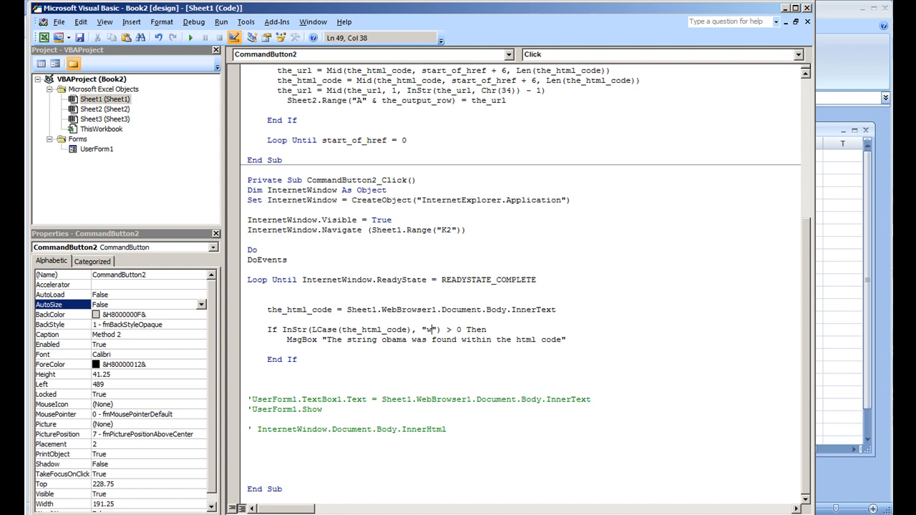
type("ashing")
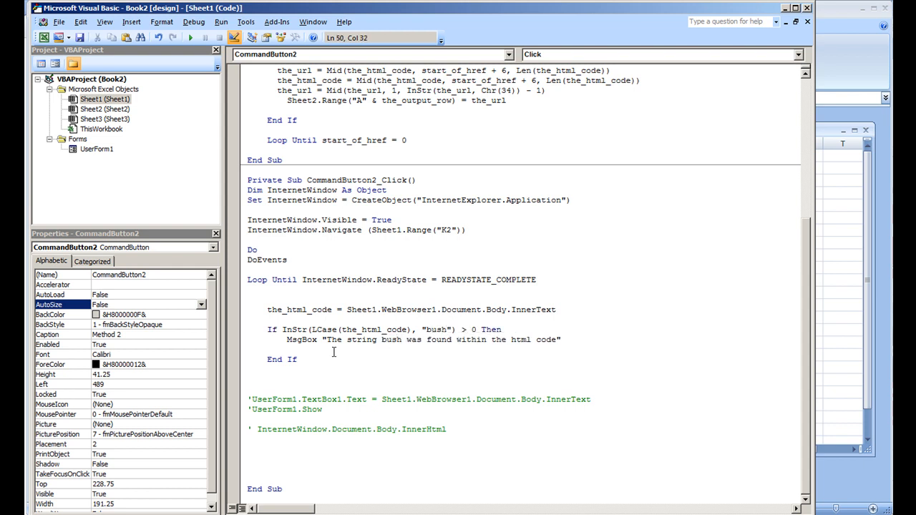
type("Else")
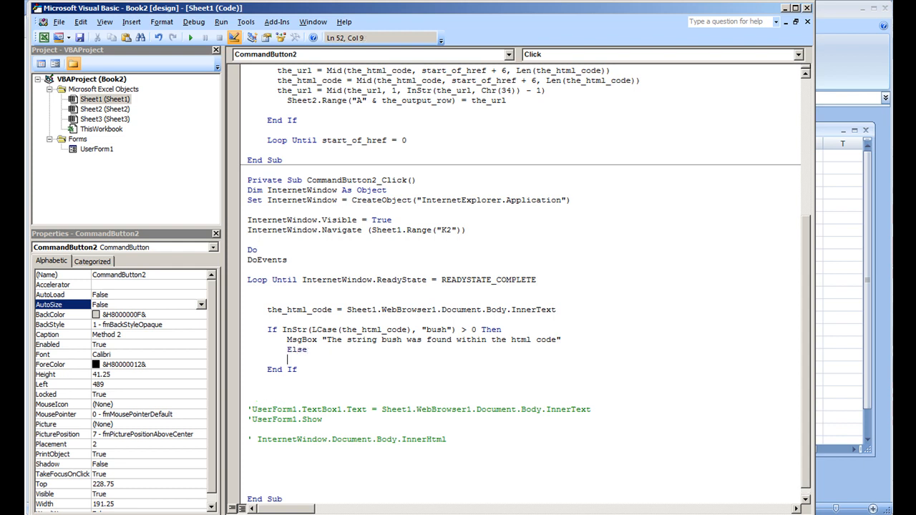
type("msgbox \"")
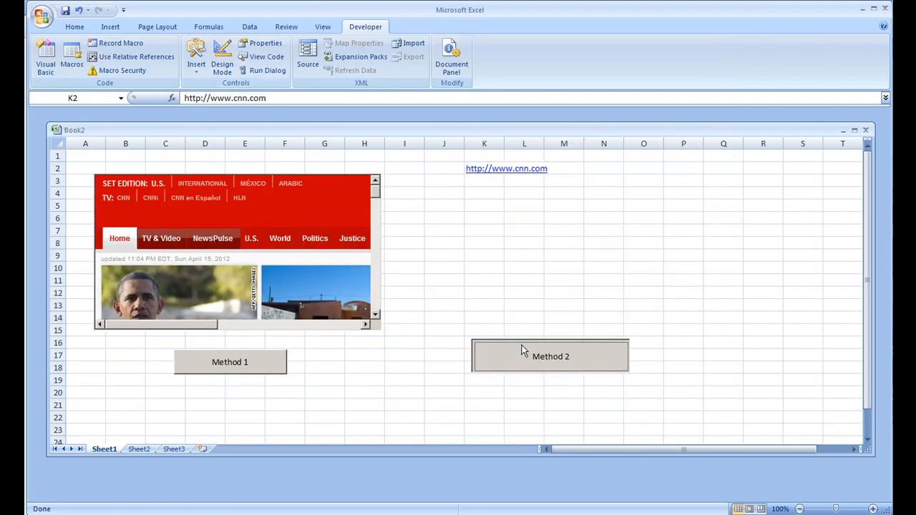
- Run the updated Method 2, dismiss 'There was no string found', and bring up the opened CNN page
left_click(549, 356)
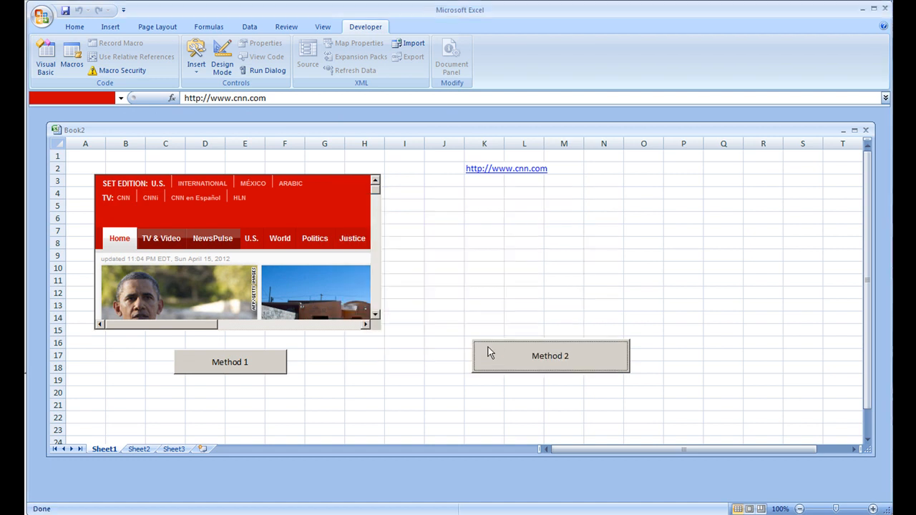
left_click(549, 355)
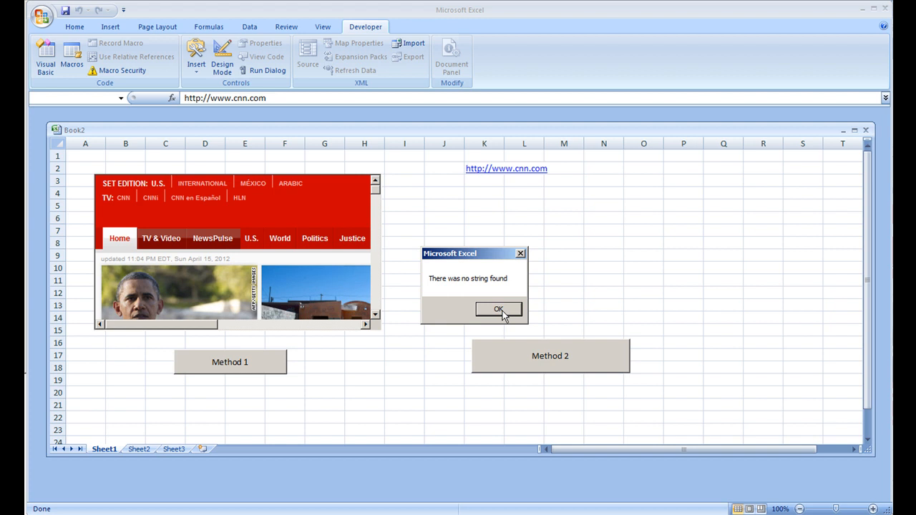
left_click(498, 309)
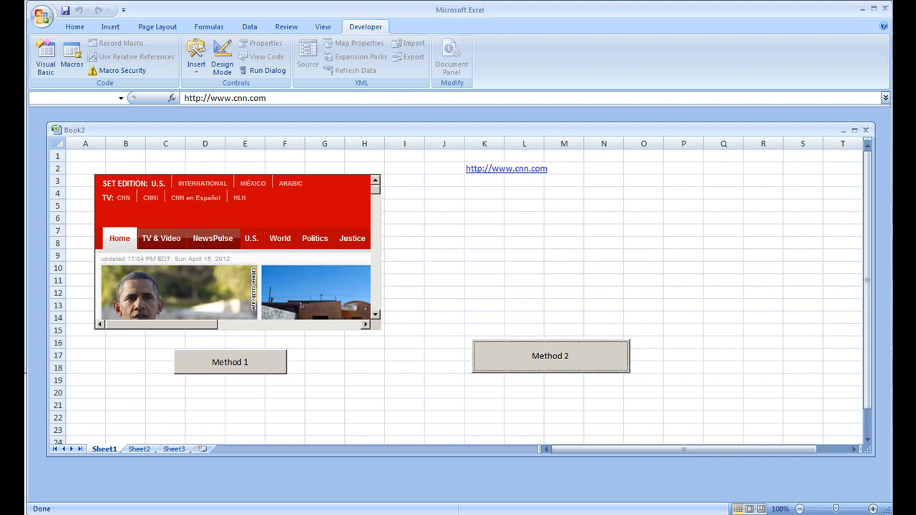
left_click(229, 360)
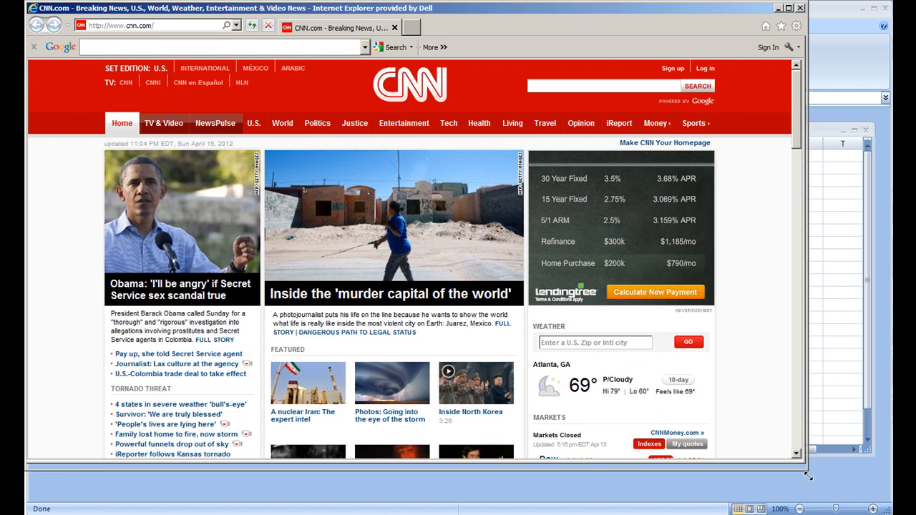
scroll("down", 3)
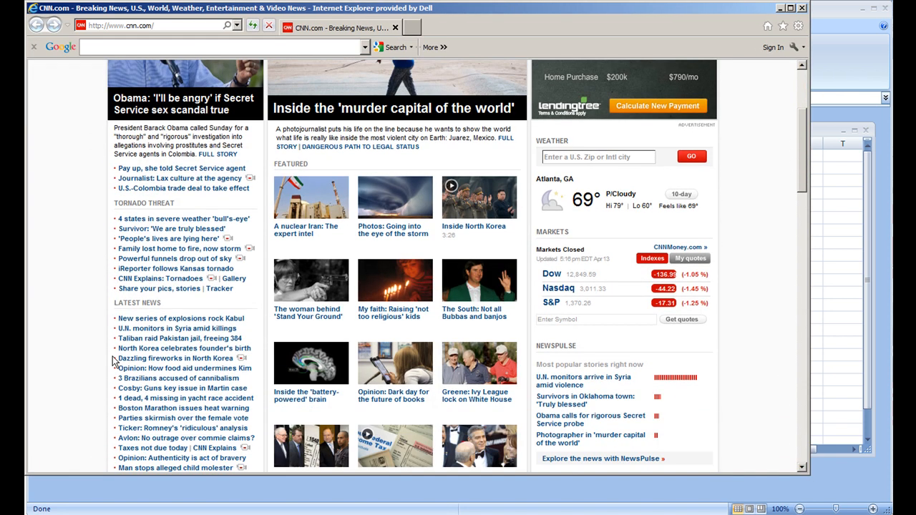
scroll("down", 3)
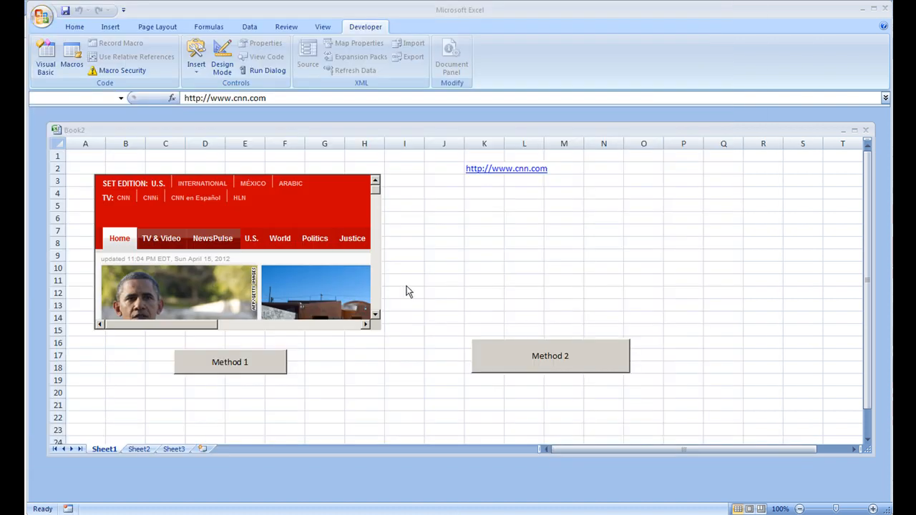
mouse_move(515, 306)
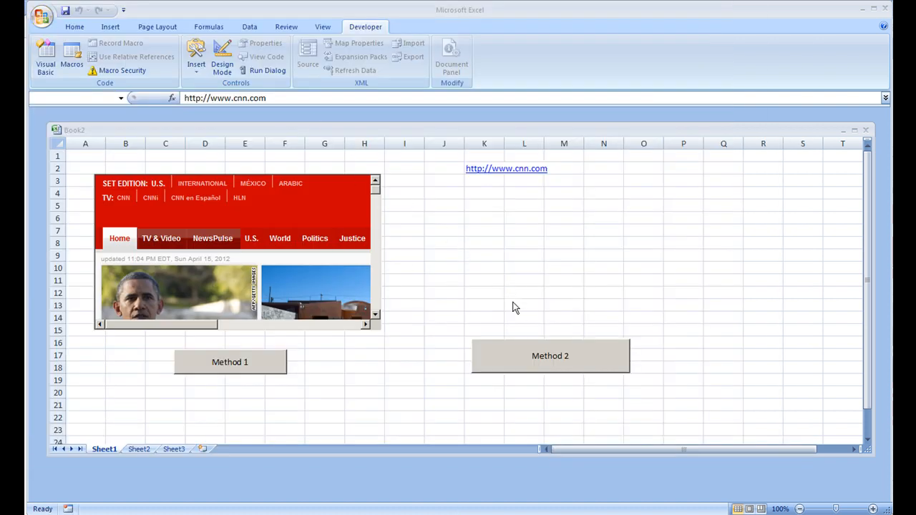
- Enter design mode and reopen the Method 2 button's click macro
left_click(222, 57)
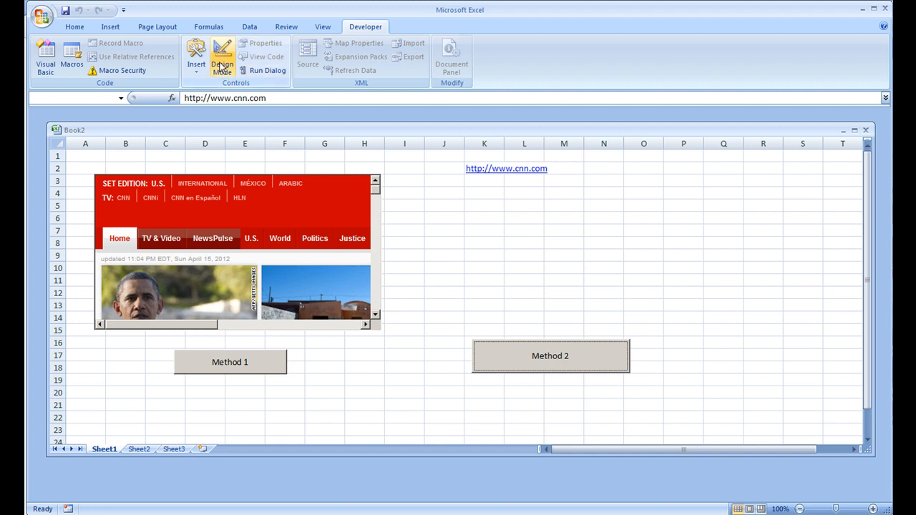
double_click(549, 355)
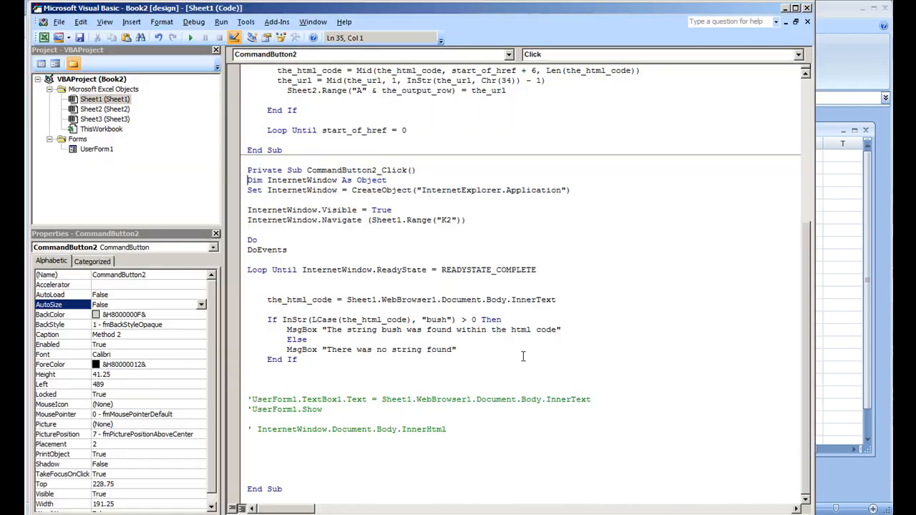